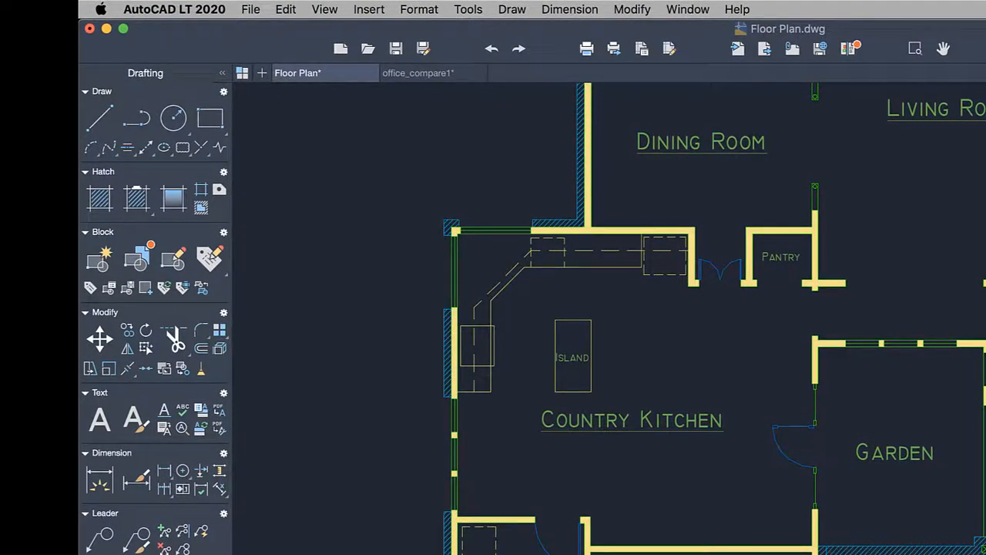
# Show the Blocks palette beside the floor plan and list the recently used blocks.
pyautogui.scroll(-3)
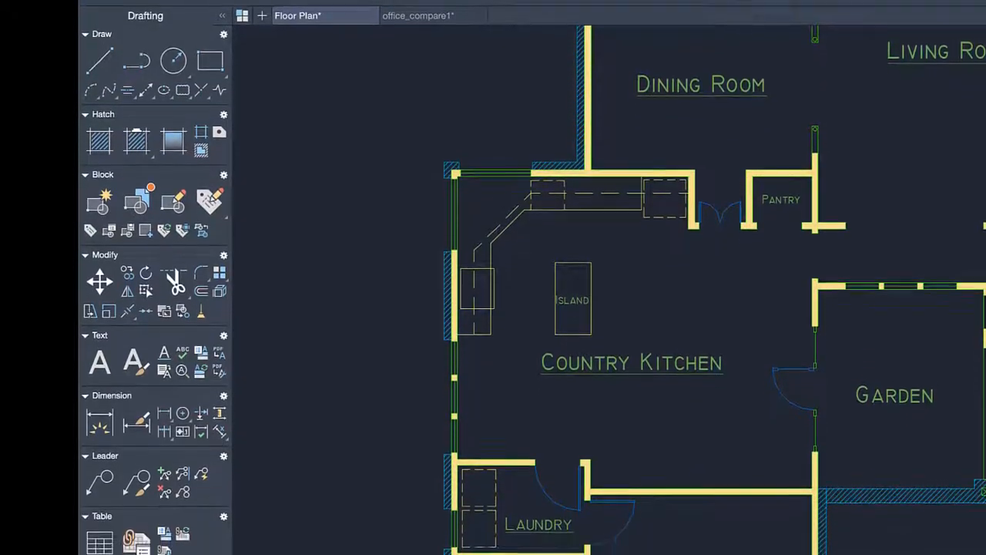
pyautogui.scroll(-3)
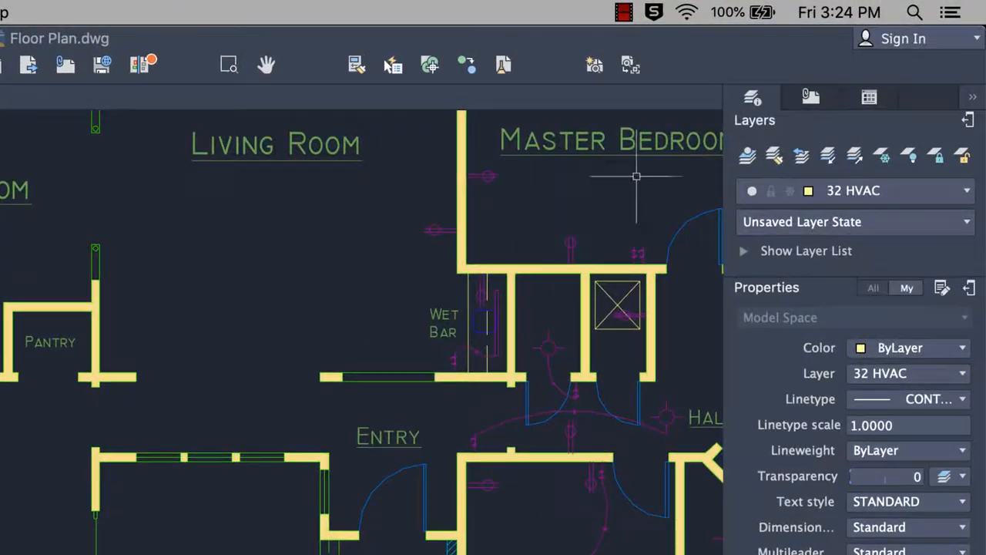
pyautogui.click(869, 97)
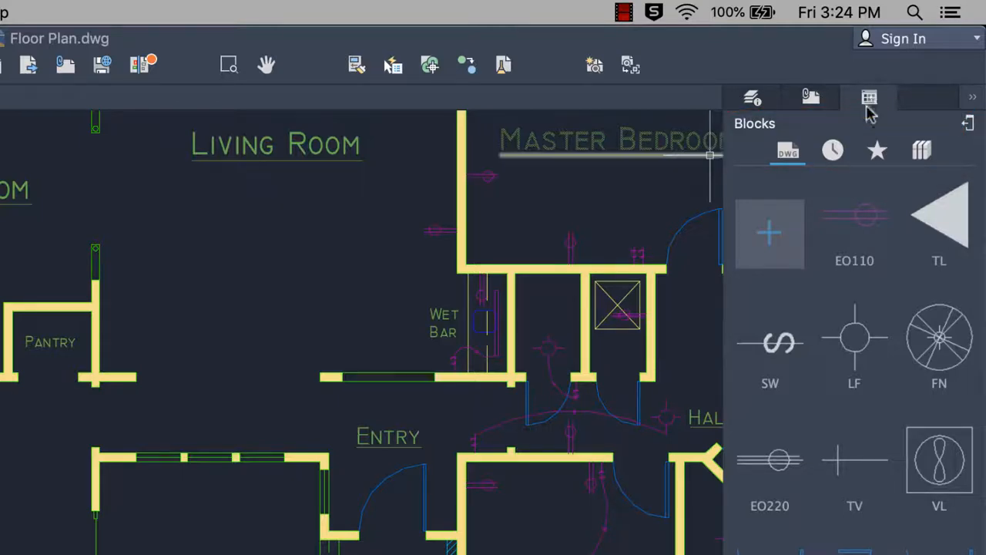
pyautogui.click(832, 151)
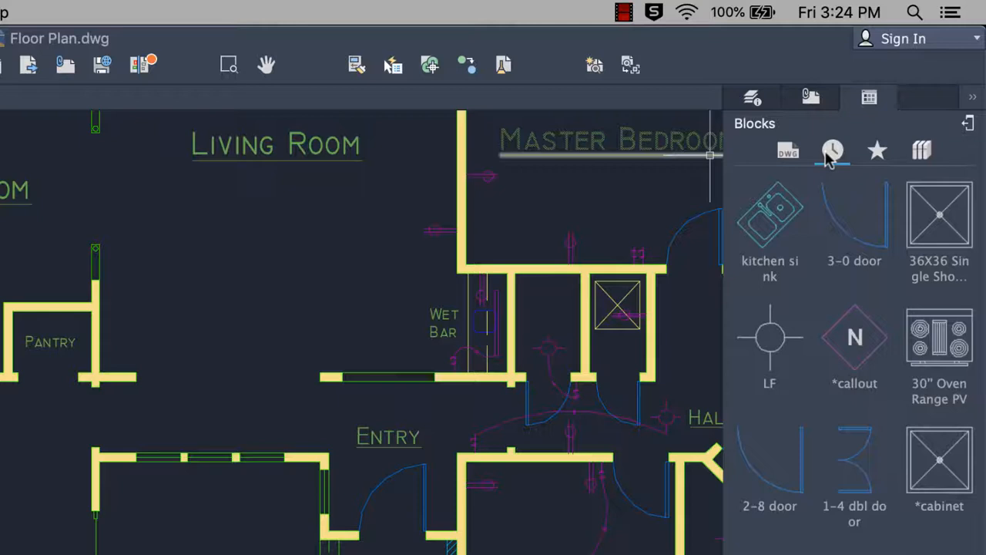
pyautogui.moveTo(876, 151)
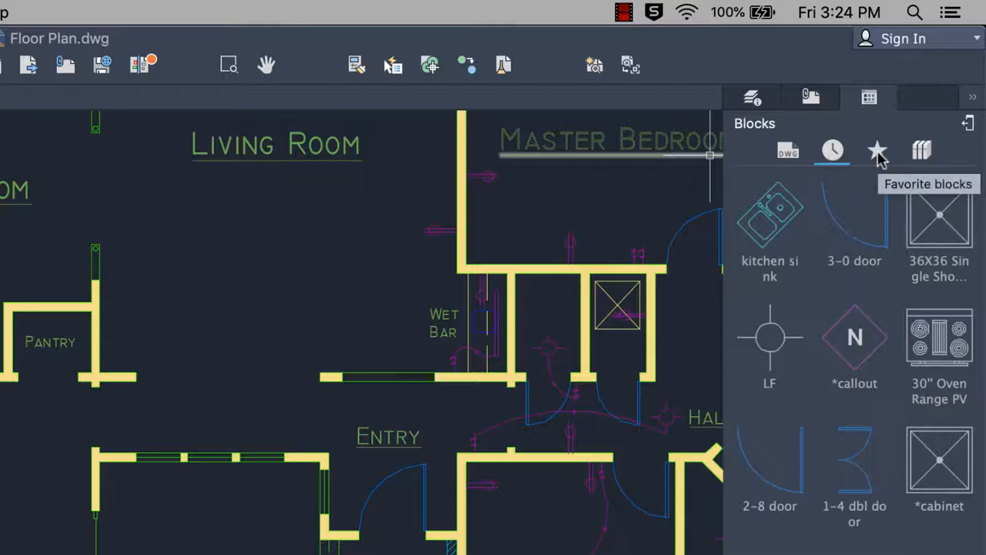
# Browse the Favorites and Libraries block tabs, return to Recent and check thumbnail size.
pyautogui.click(922, 151)
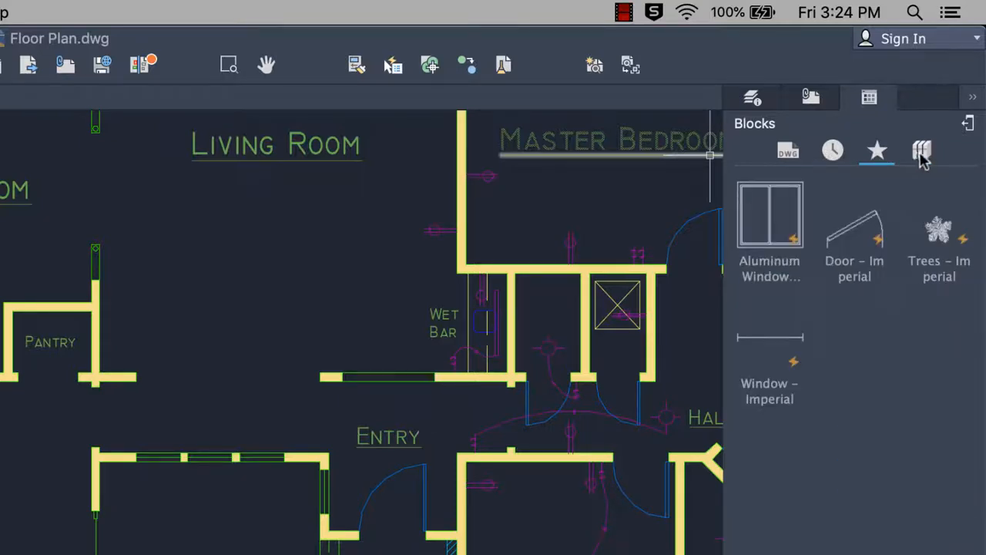
pyautogui.click(921, 151)
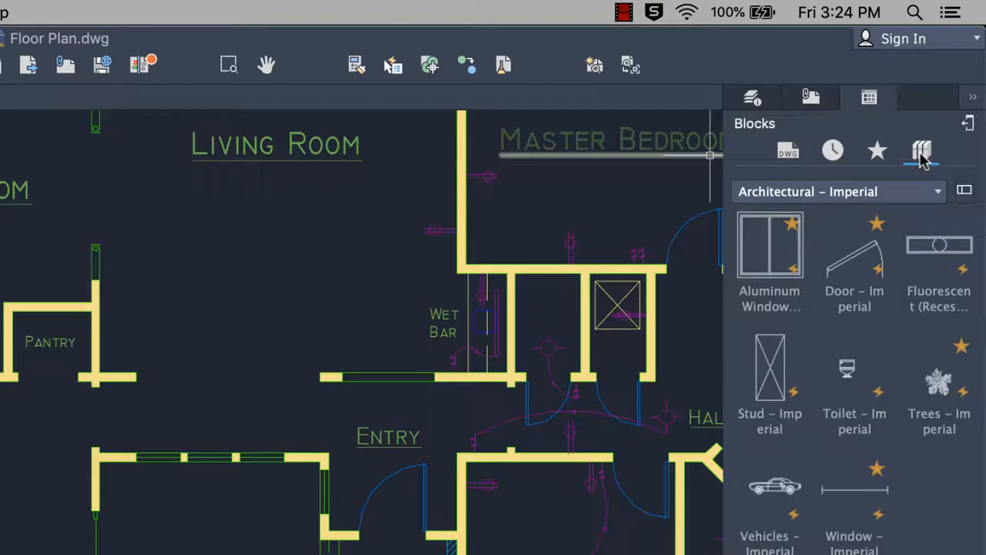
pyautogui.moveTo(832, 151)
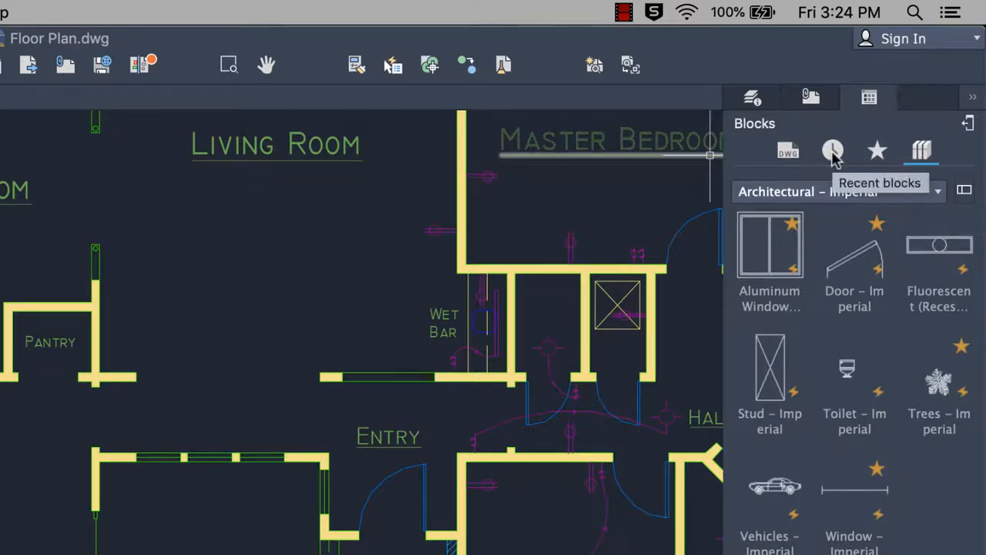
pyautogui.click(832, 151)
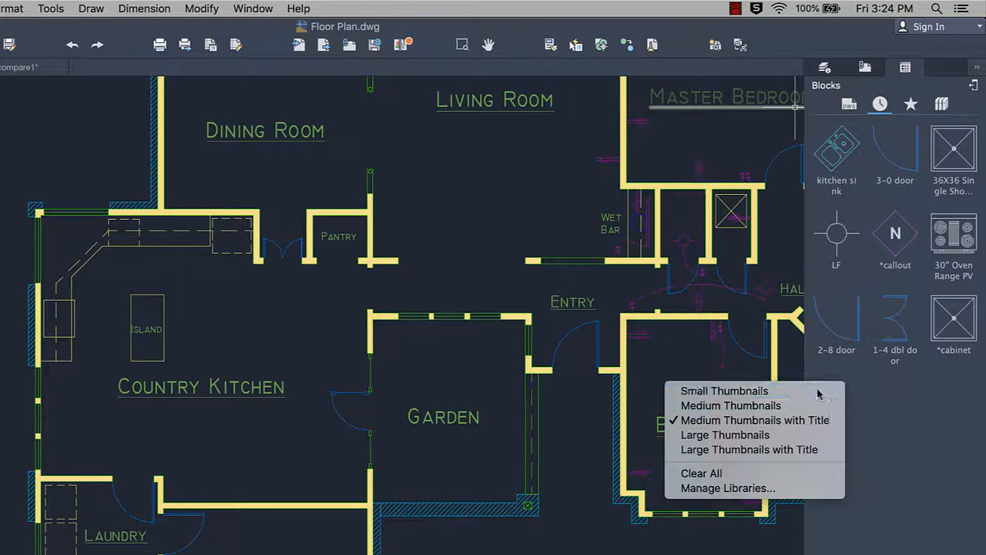
pyautogui.click(724, 392)
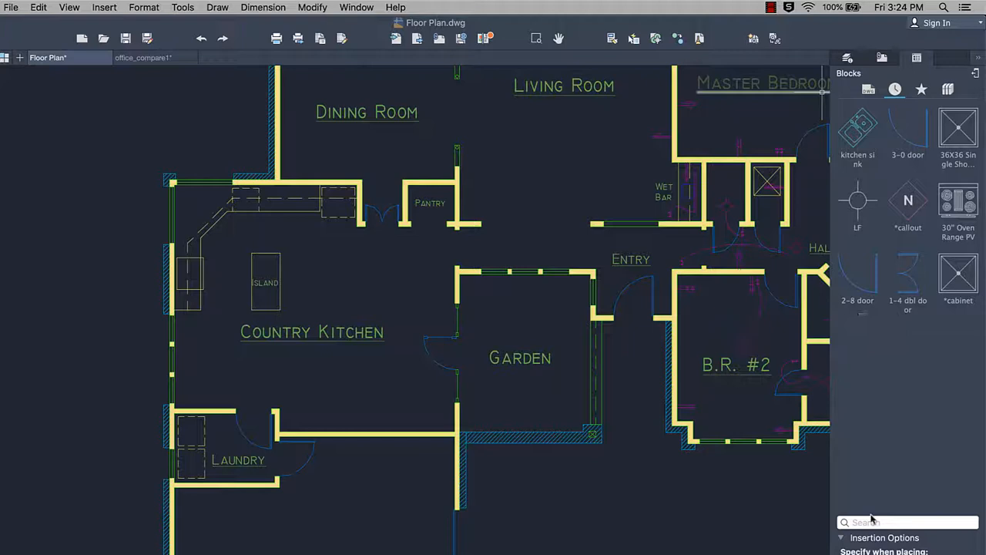
pyautogui.write('d')
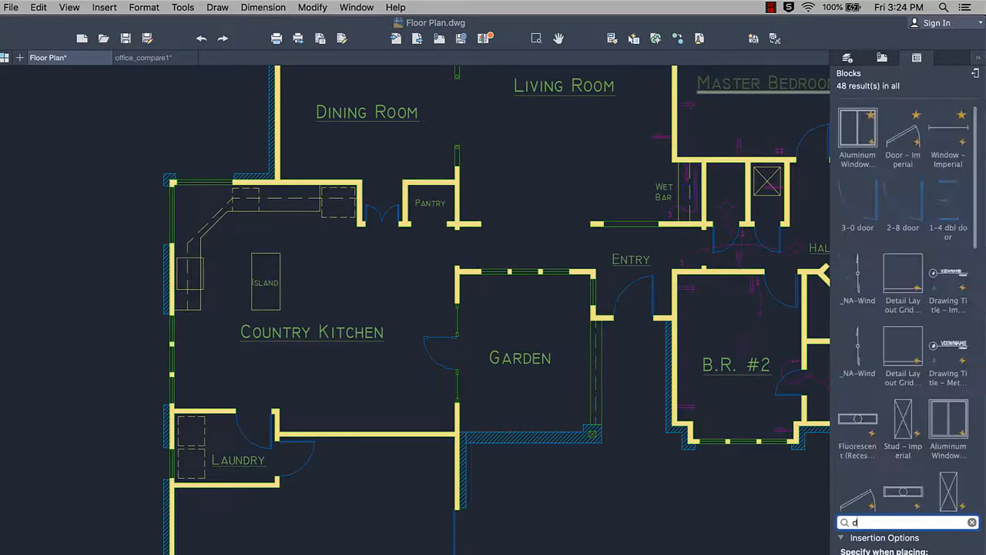
pyautogui.write('oor')
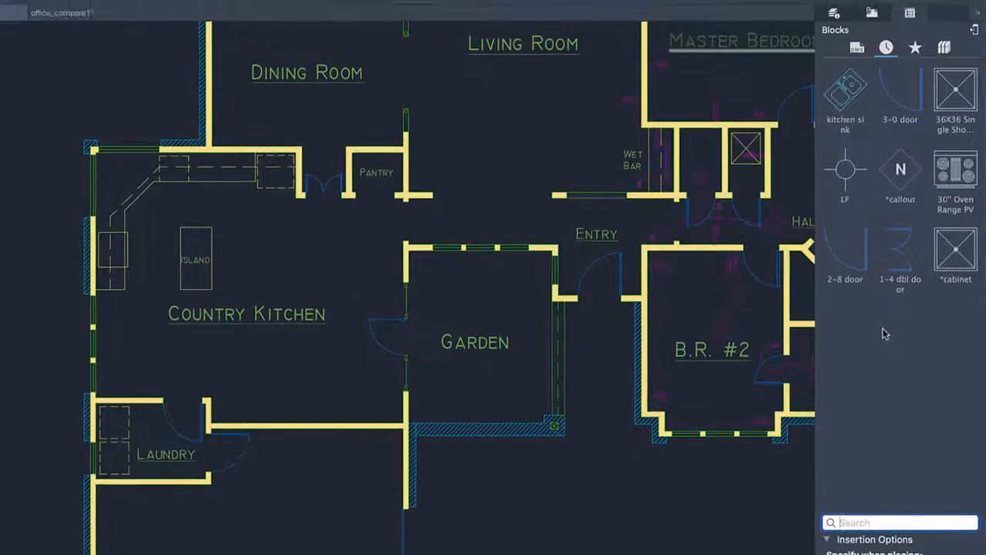
# Place the kitchen sink and door blocks in the plan, then browse for another drawing.
pyautogui.click(844, 92)
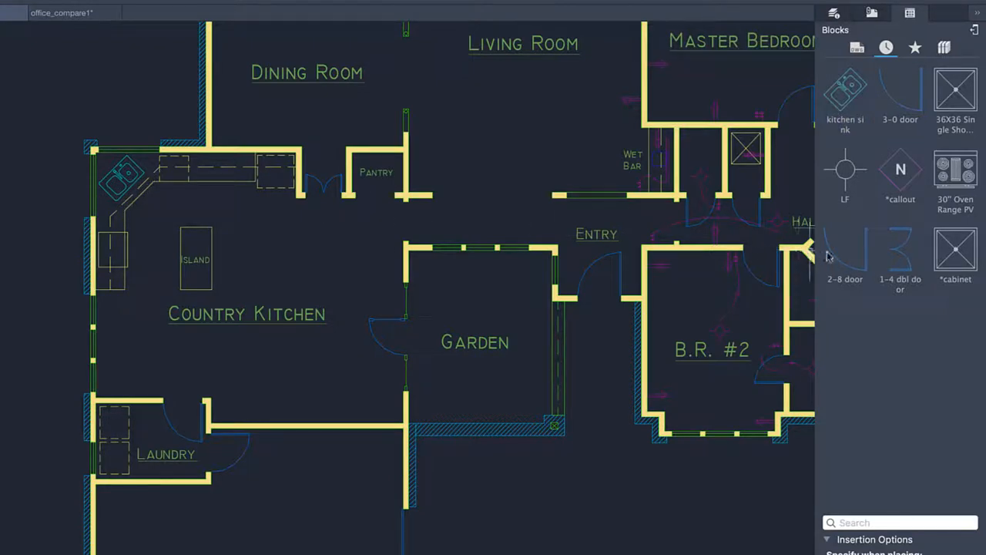
pyautogui.click(845, 254)
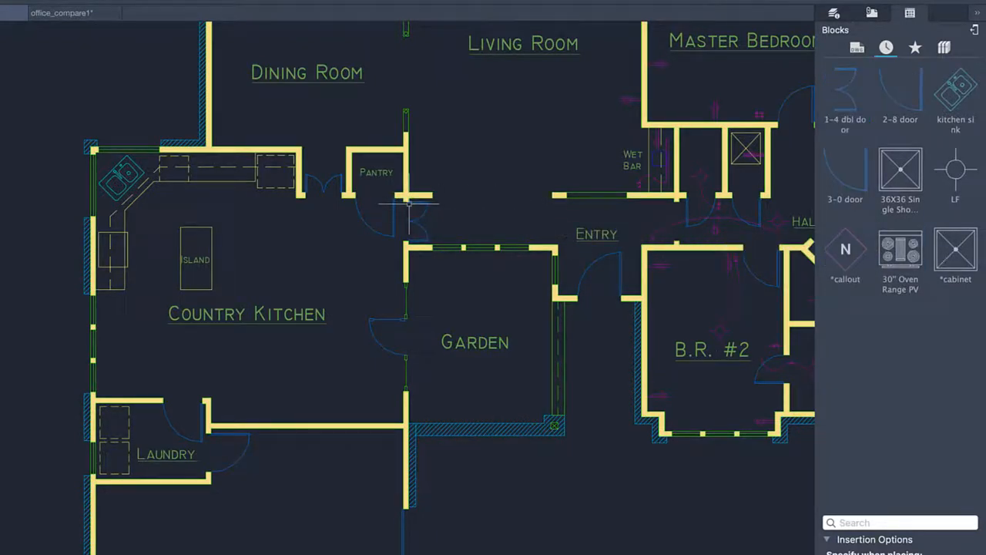
pyautogui.click(857, 48)
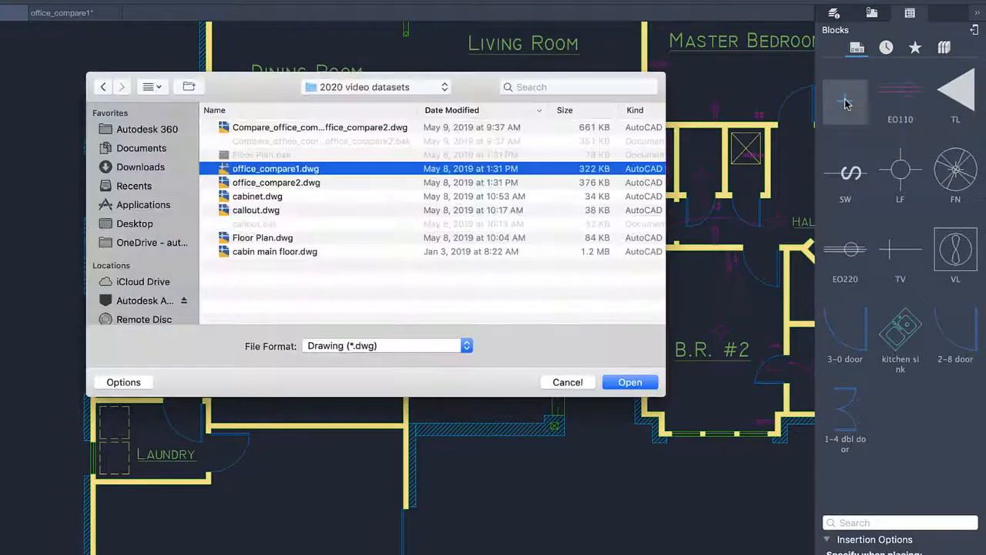
# Choose and open the office_compare1 drawing in its own tab.
pyautogui.click(257, 196)
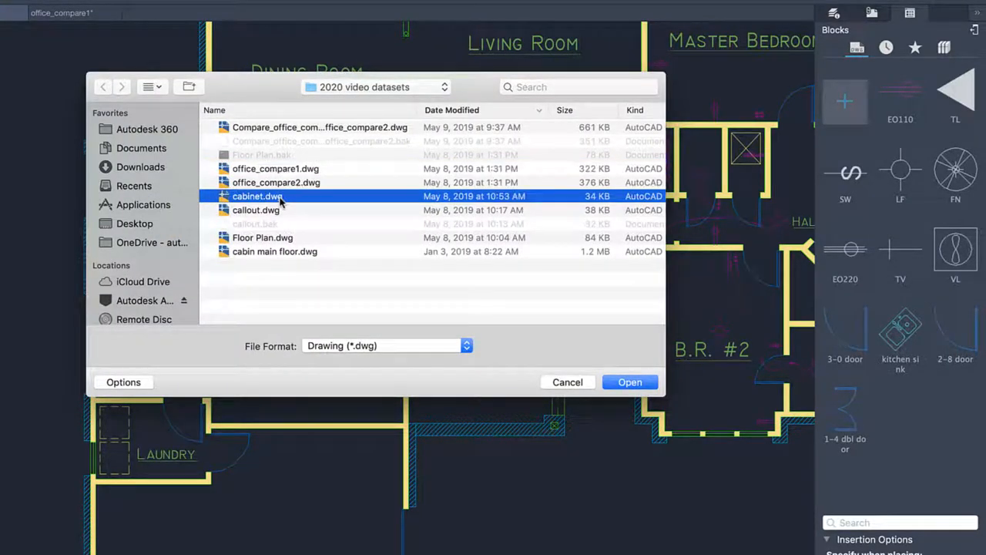
pyautogui.click(629, 382)
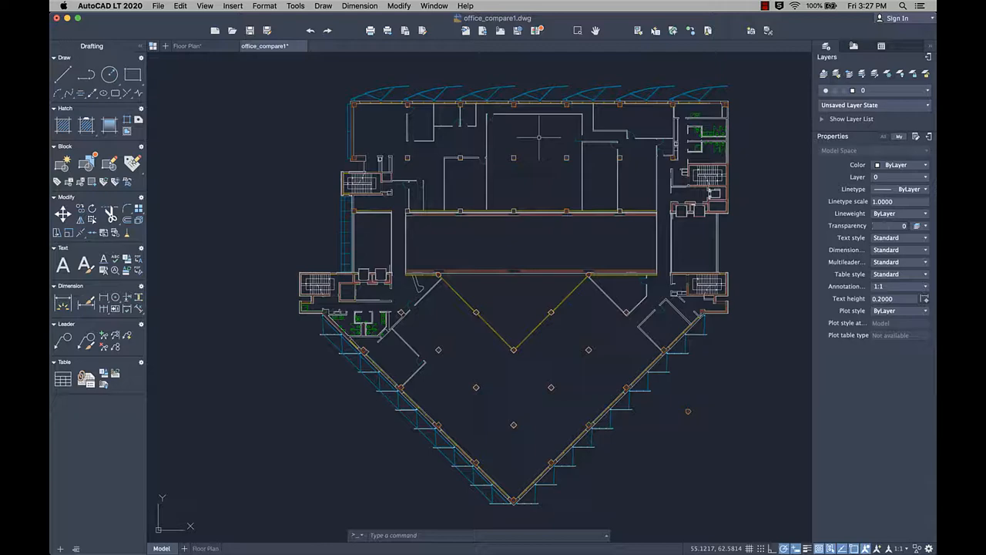
# Start DWG Compare between office_compare1 and office_compare2.
pyautogui.click(536, 30)
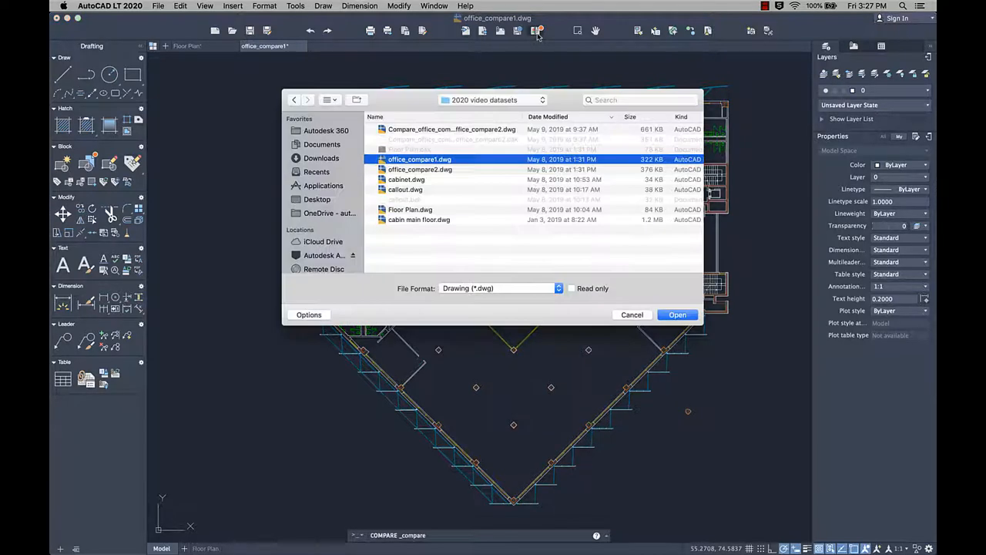
pyautogui.click(419, 168)
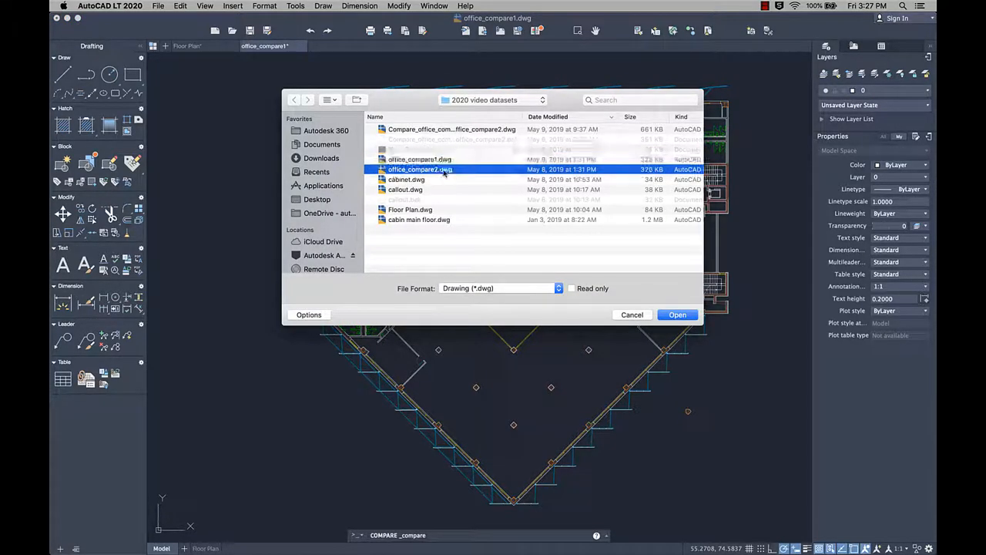
pyautogui.click(676, 314)
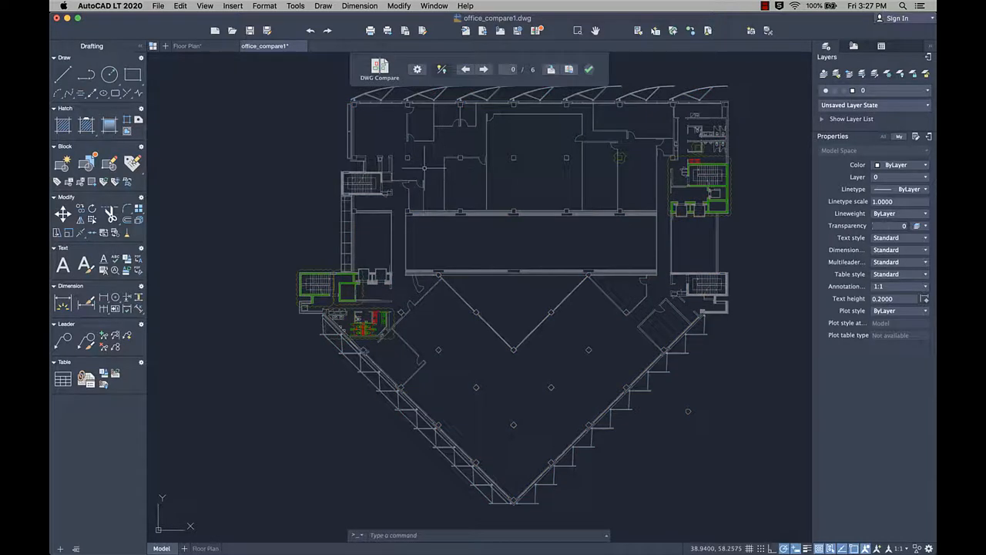
# Step through the marked differences to the stairwell change and export a comparison snapshot.
pyautogui.click(484, 69)
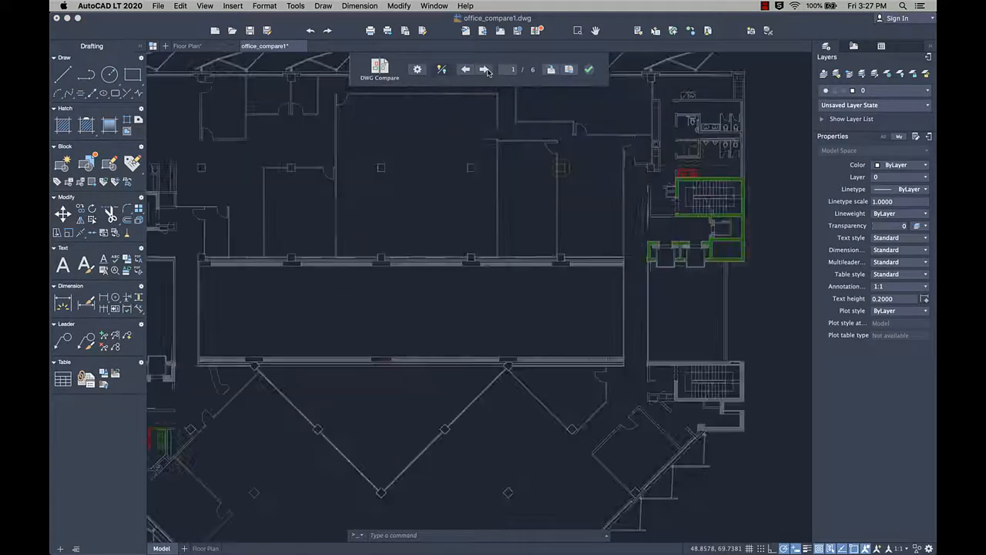
pyautogui.click(484, 69)
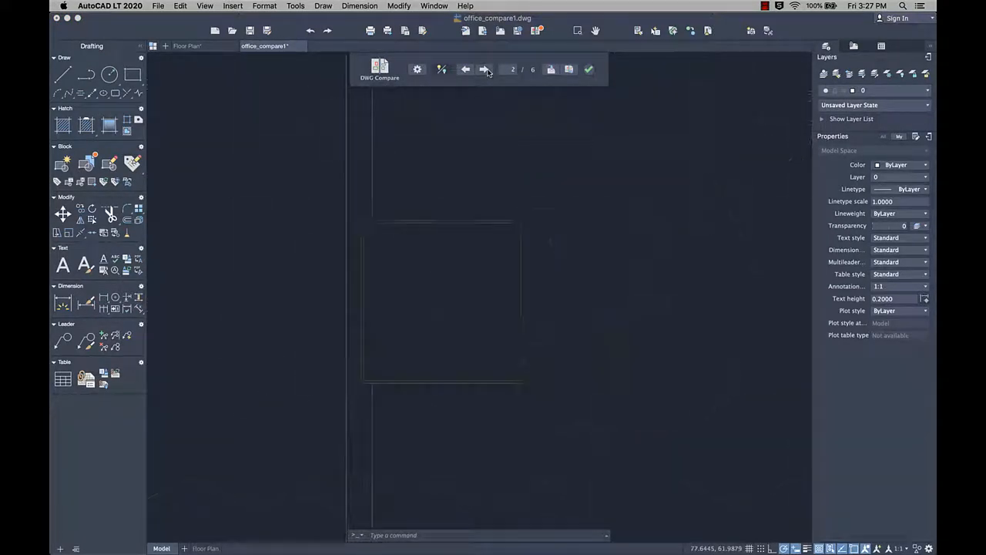
pyautogui.click(484, 69)
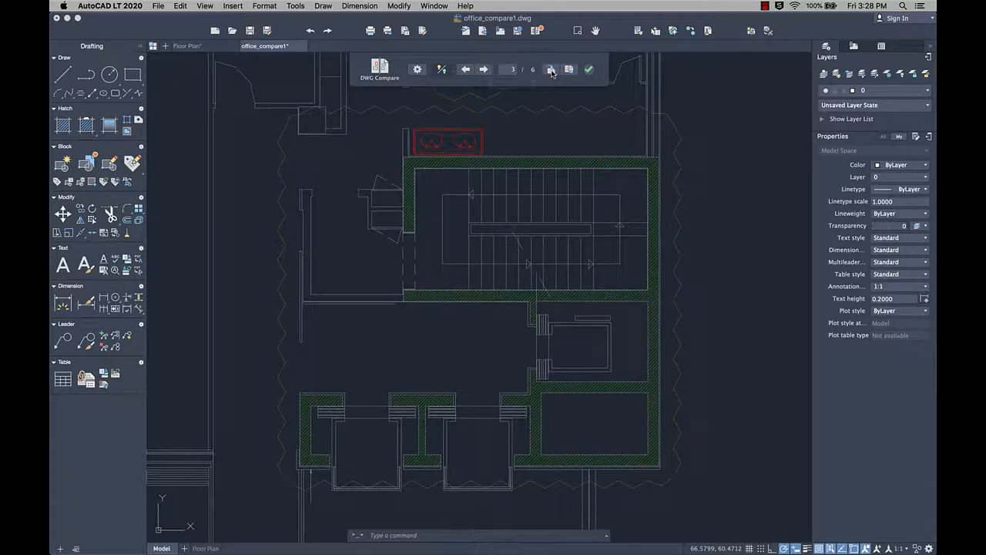
pyautogui.click(550, 69)
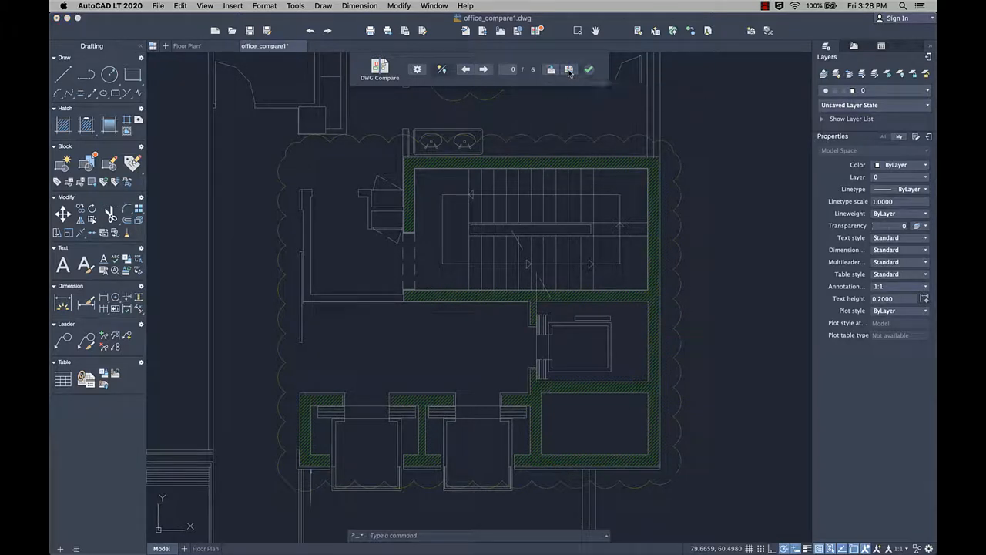
pyautogui.click(568, 70)
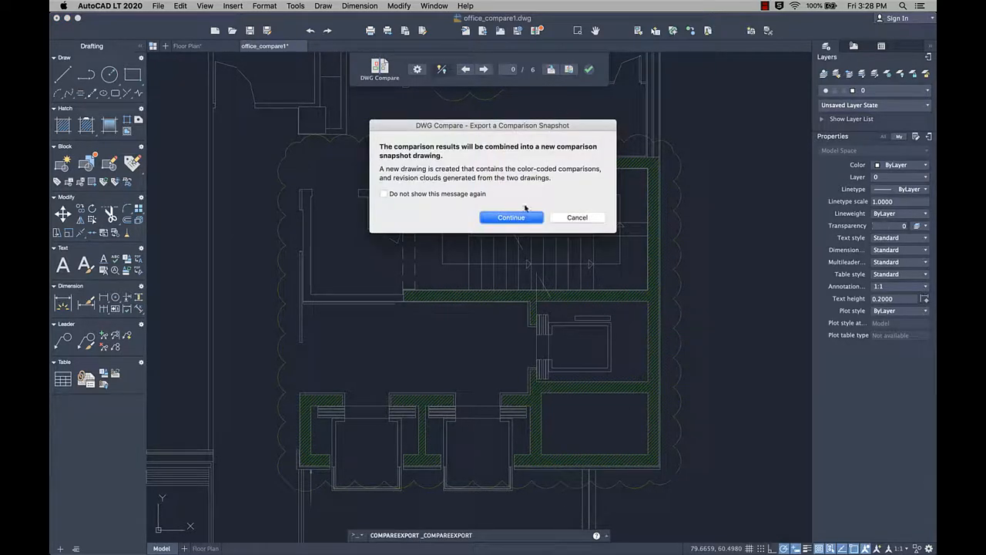
# Save the comparison snapshot as a new drawing, view it whole, and return to office_compare1.
pyautogui.click(512, 217)
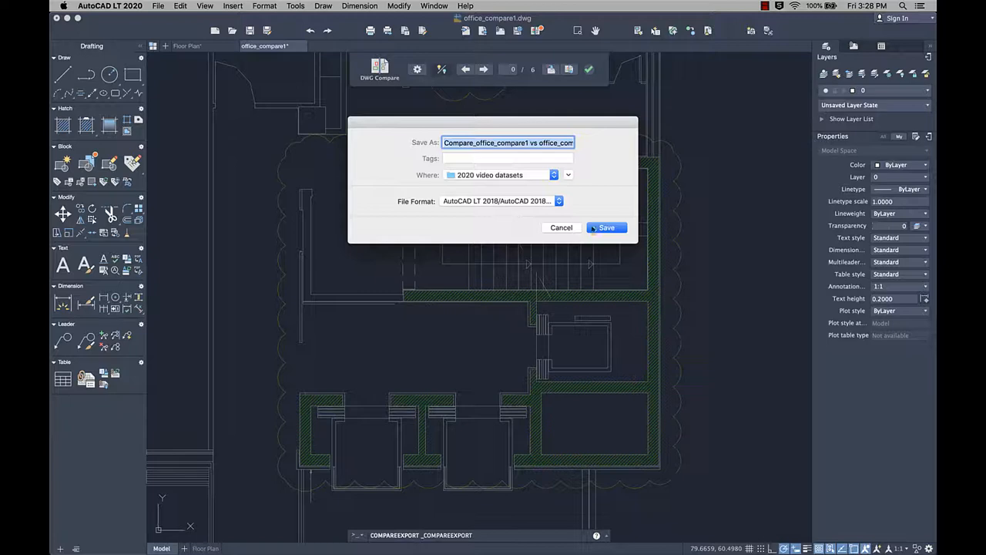
pyautogui.click(607, 228)
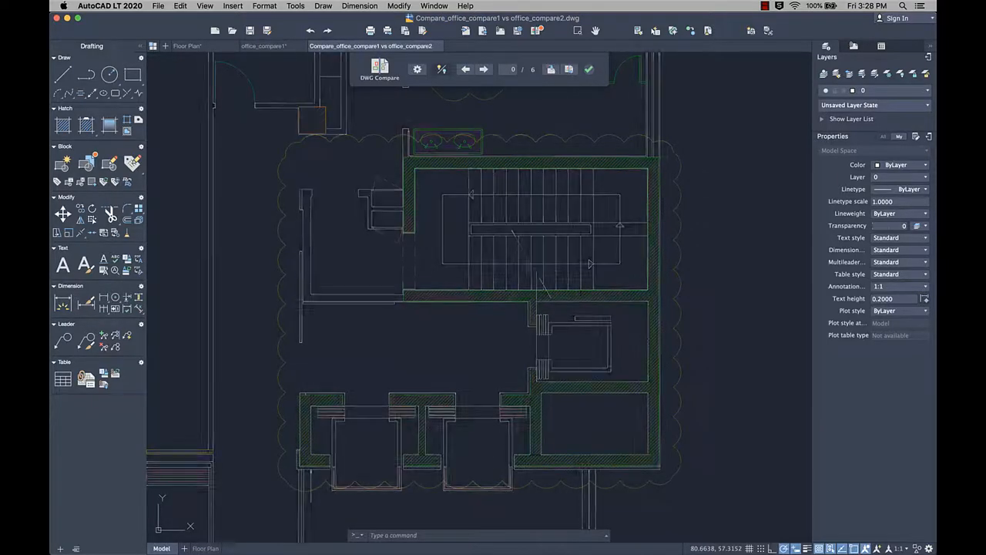
pyautogui.click(588, 69)
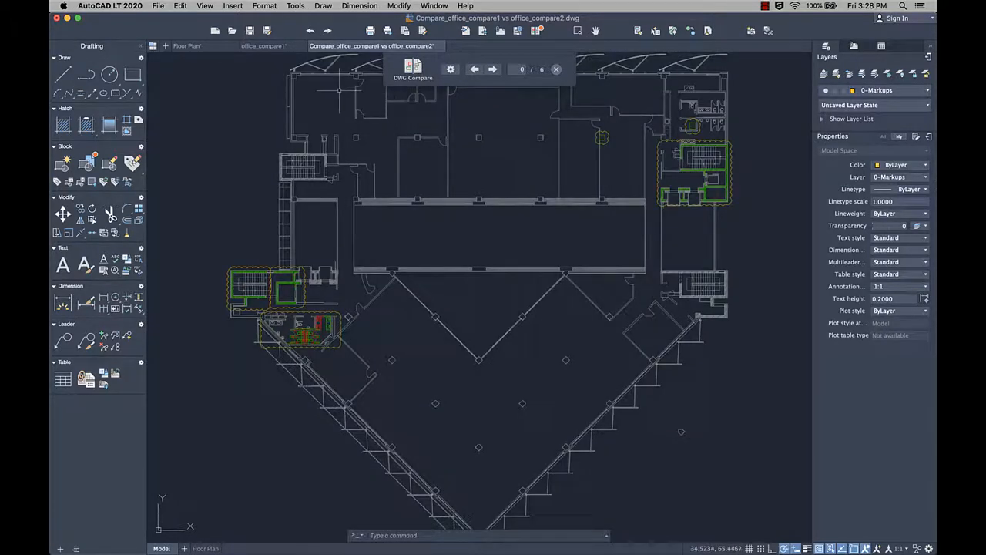
pyautogui.click(262, 47)
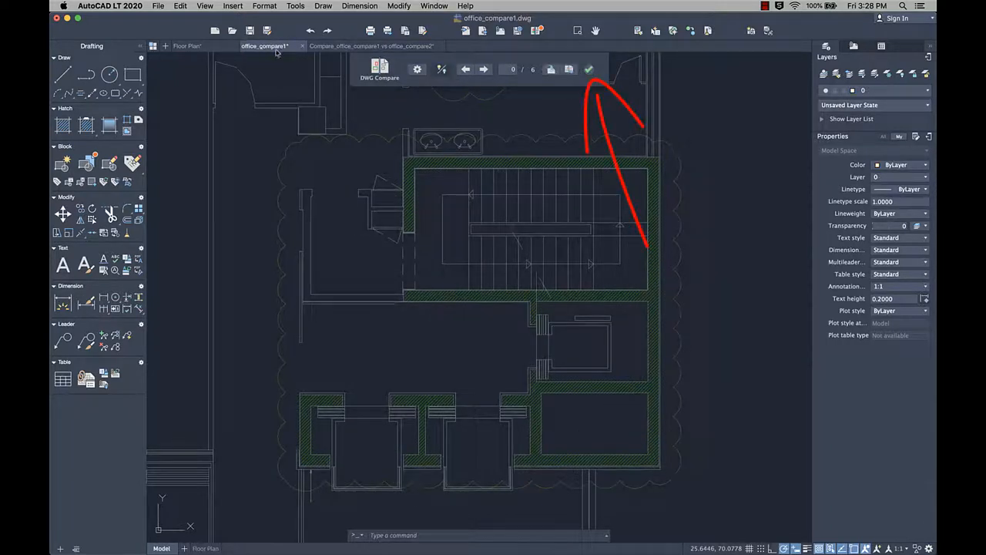
# Finish the drawing comparison and show the Floor Plan drawing again.
pyautogui.click(588, 69)
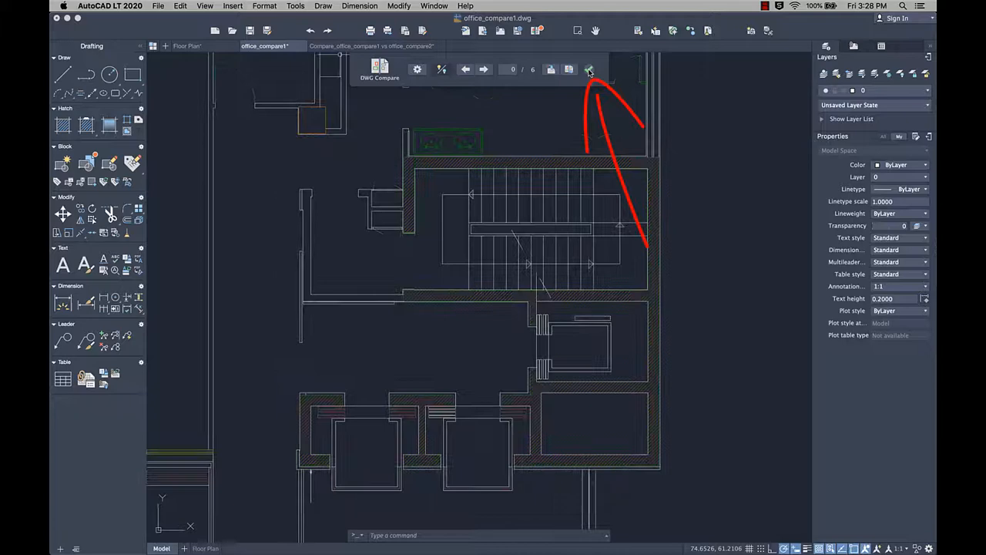
pyautogui.click(589, 69)
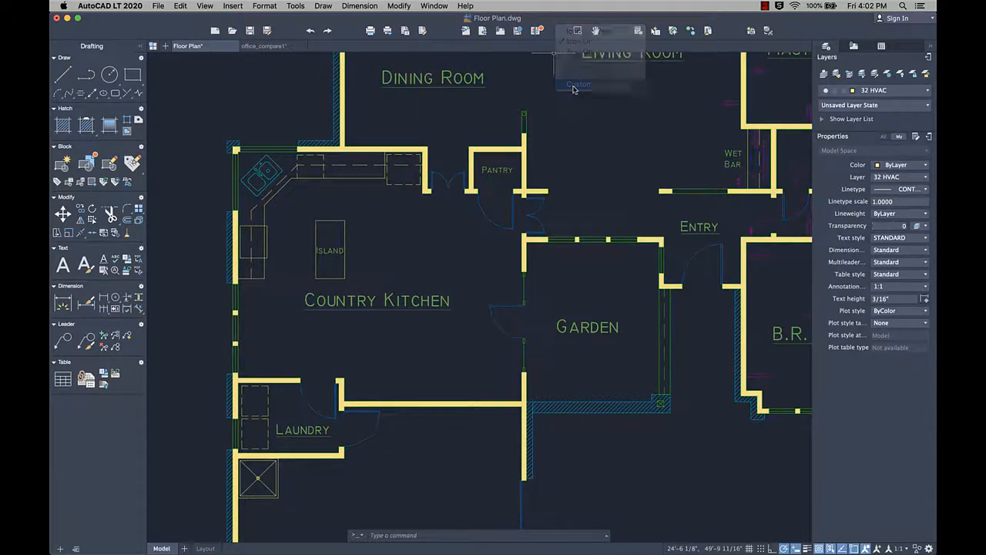
pyautogui.click(579, 83)
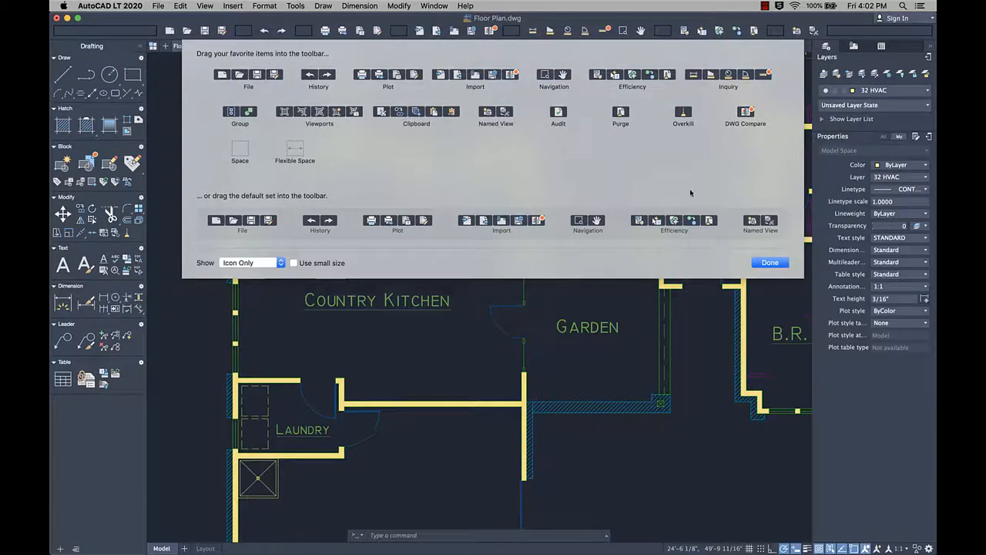
pyautogui.click(770, 262)
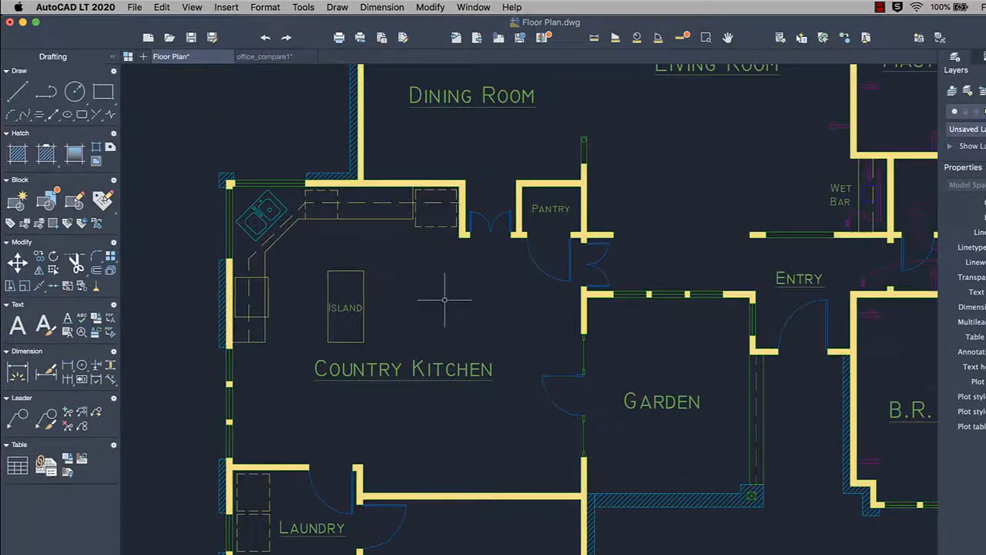
pyautogui.moveTo(364, 292)
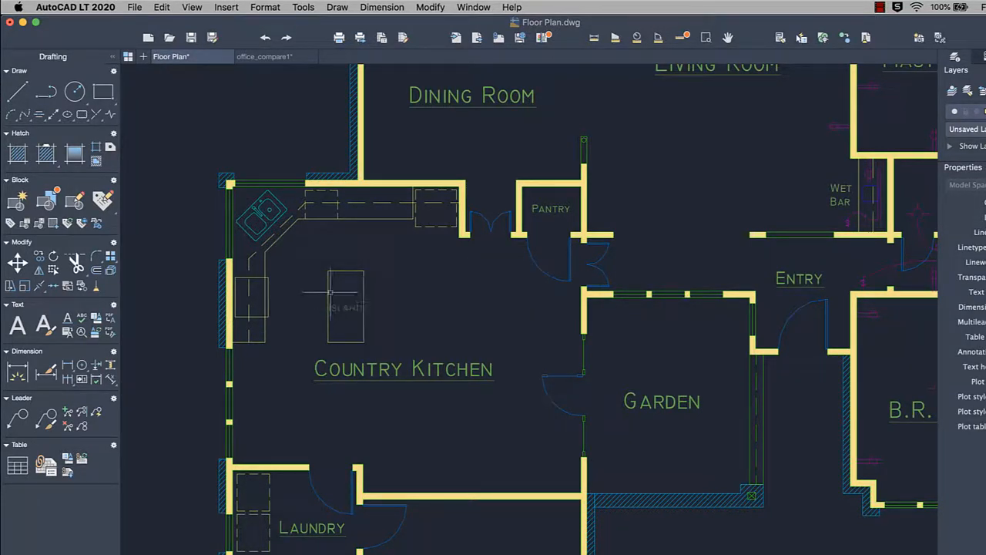
pyautogui.moveTo(265, 223)
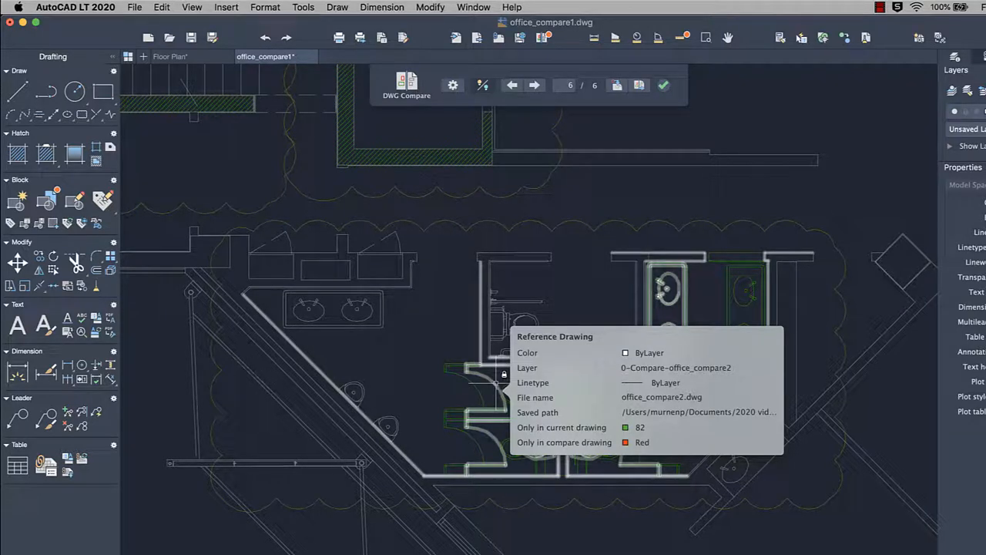
# Show the interface language choices in Application Preferences, English through German.
pyautogui.click(75, 6)
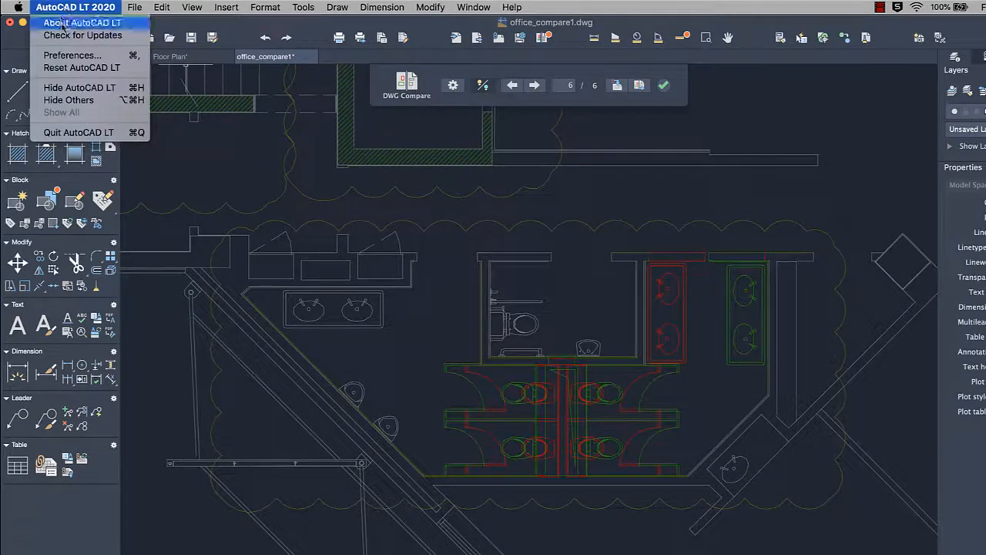
pyautogui.click(71, 56)
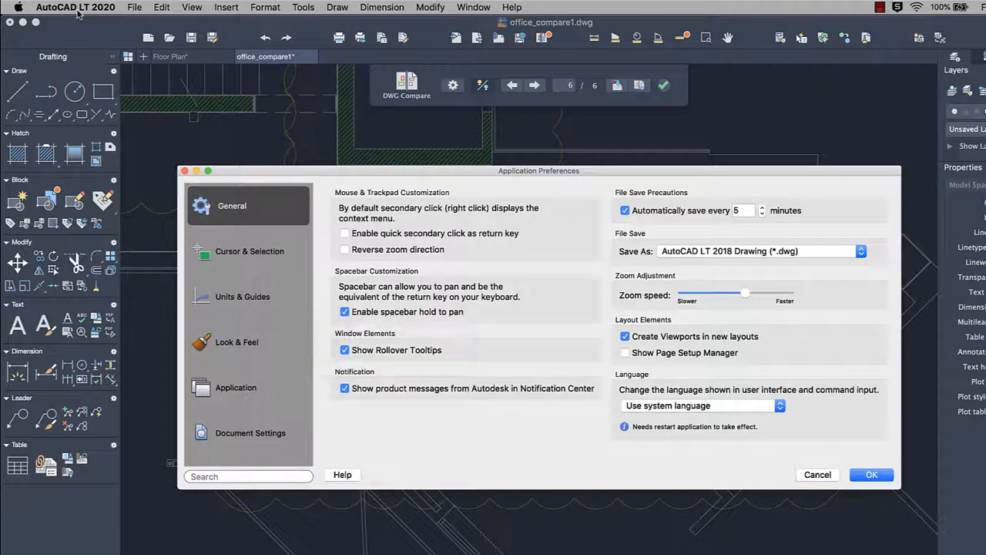
pyautogui.moveTo(521, 322)
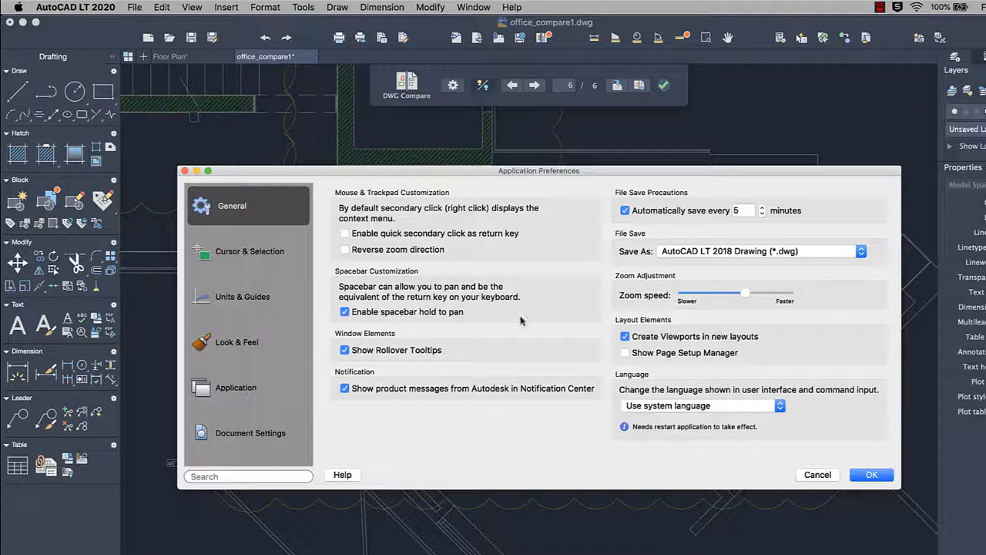
pyautogui.click(701, 405)
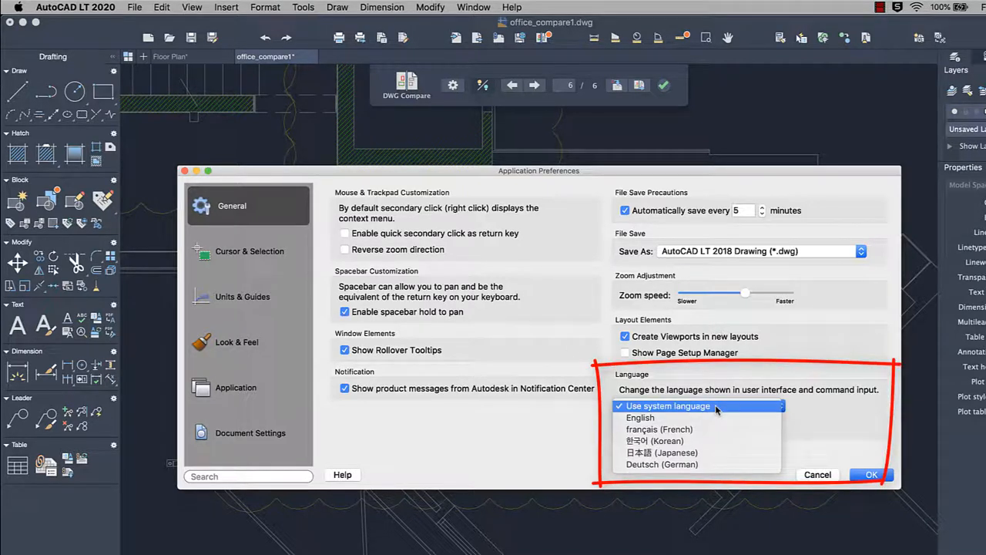